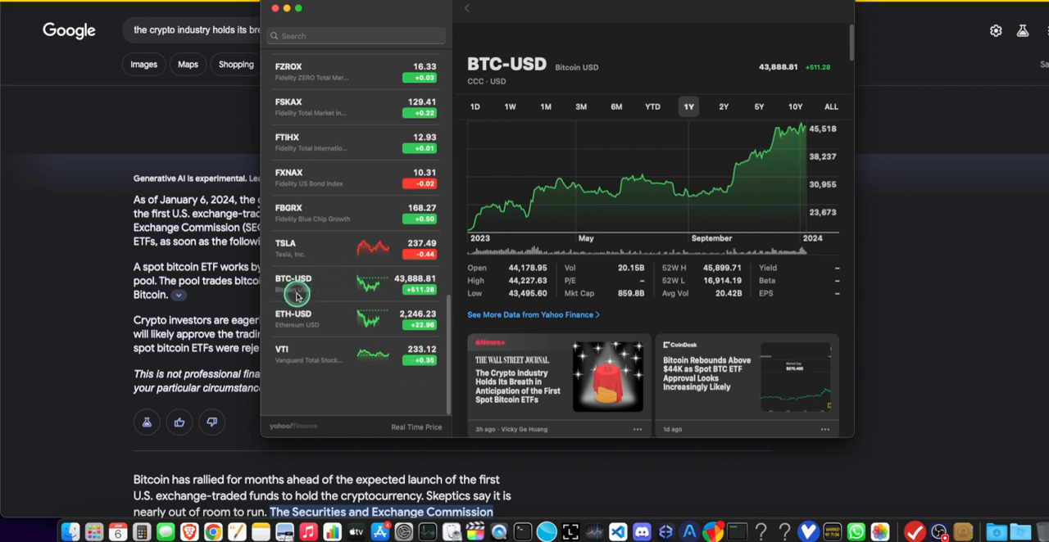
{"action": "mouse_move", "coordinate": [299, 319]}
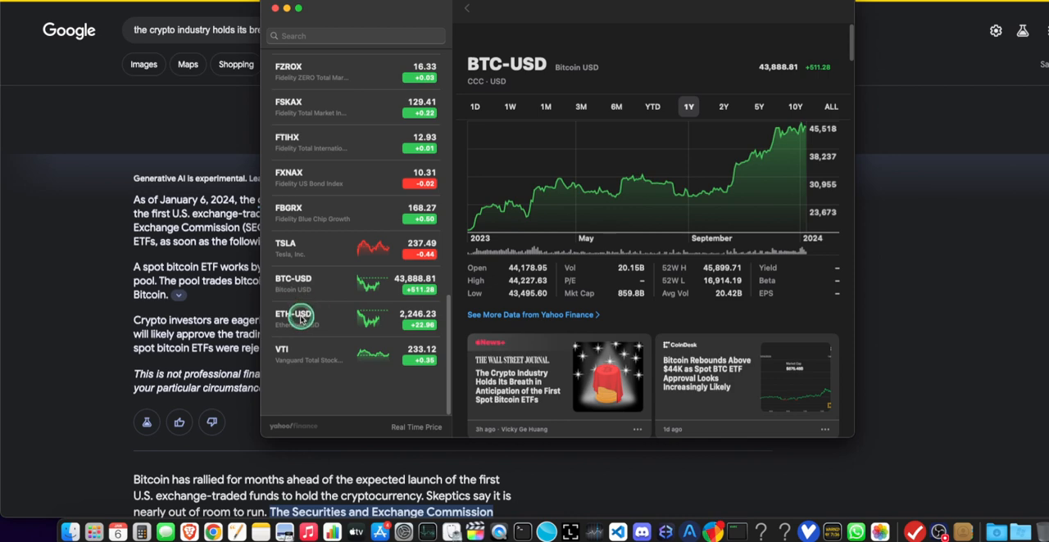
{"action": "mouse_move", "coordinate": [529, 358]}
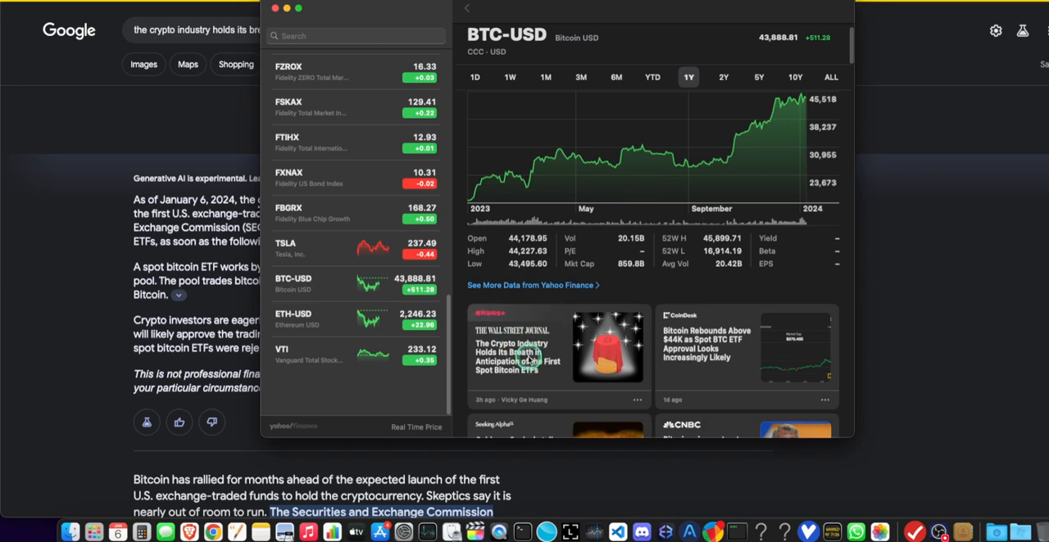
Open the Wall Street Journal story on the crypto industry awaiting spot bitcoin ETFs.
{"action": "left_click", "coordinate": [525, 385]}
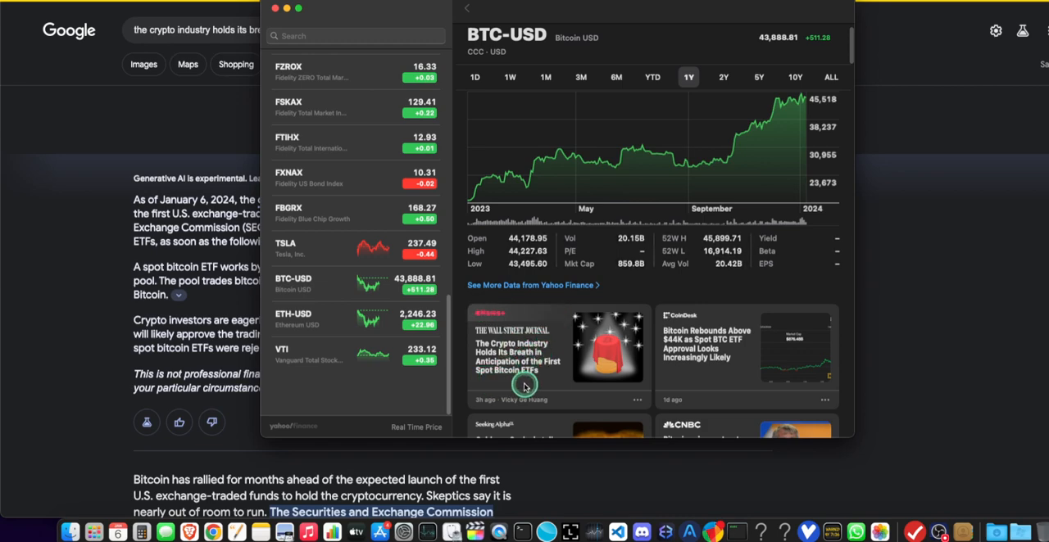
{"action": "mouse_move", "coordinate": [571, 385]}
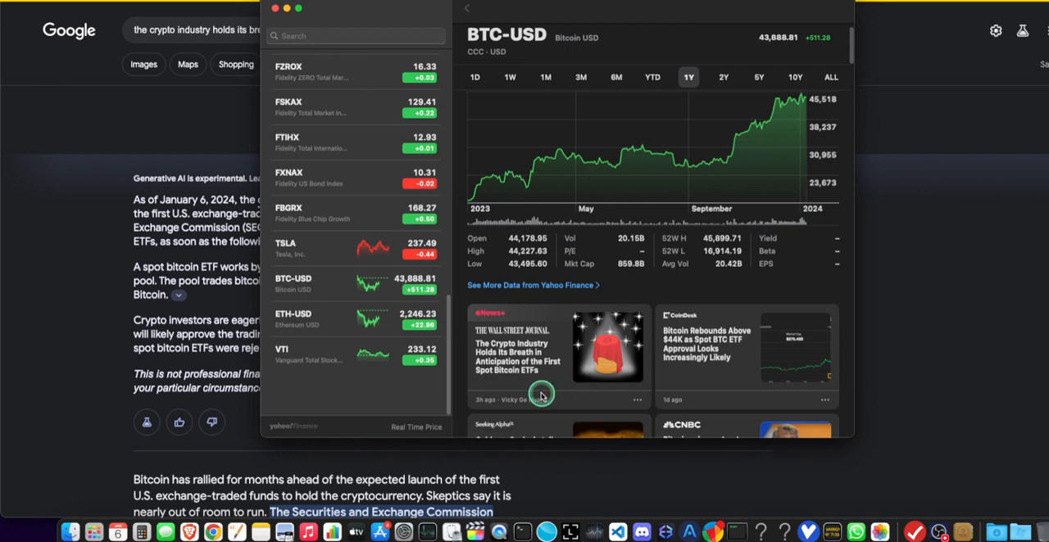
{"action": "mouse_move", "coordinate": [571, 368]}
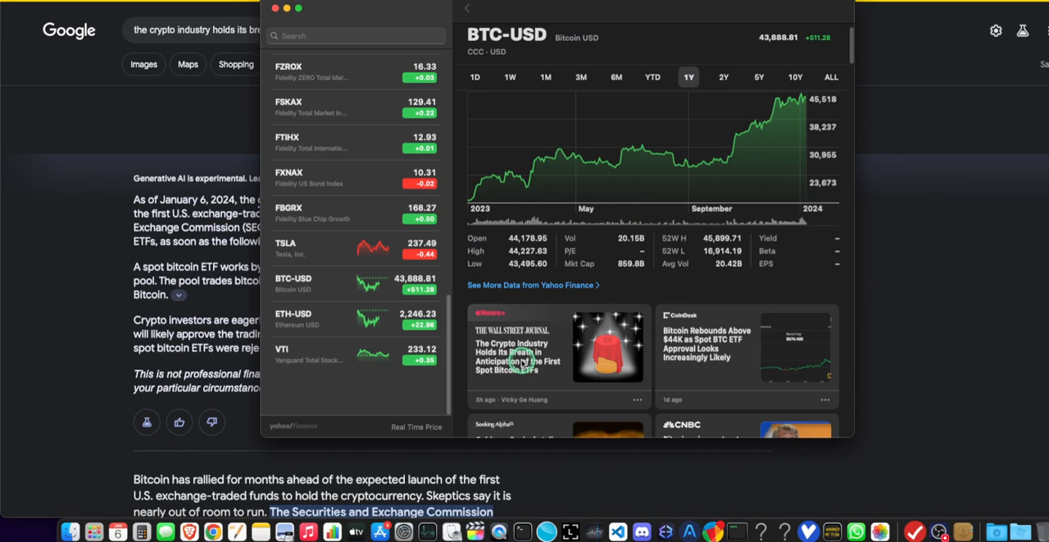
{"action": "left_click", "coordinate": [516, 352]}
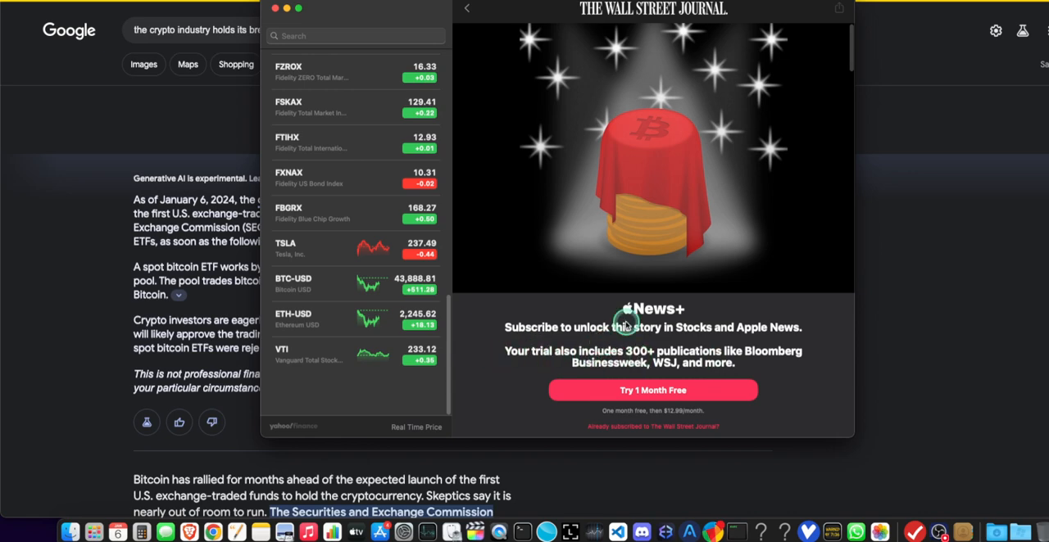
{"action": "mouse_move", "coordinate": [555, 352]}
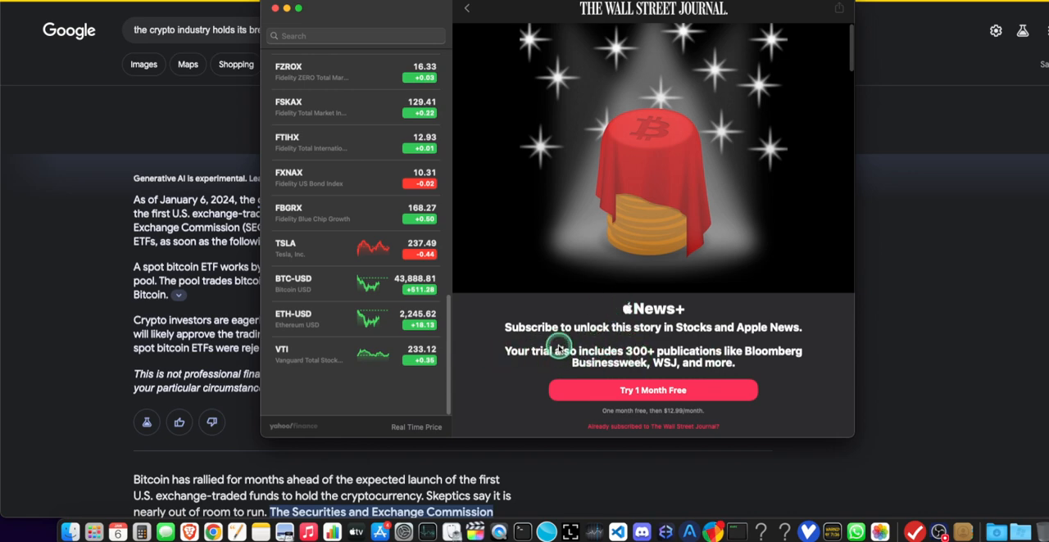
{"action": "mouse_move", "coordinate": [54, 356]}
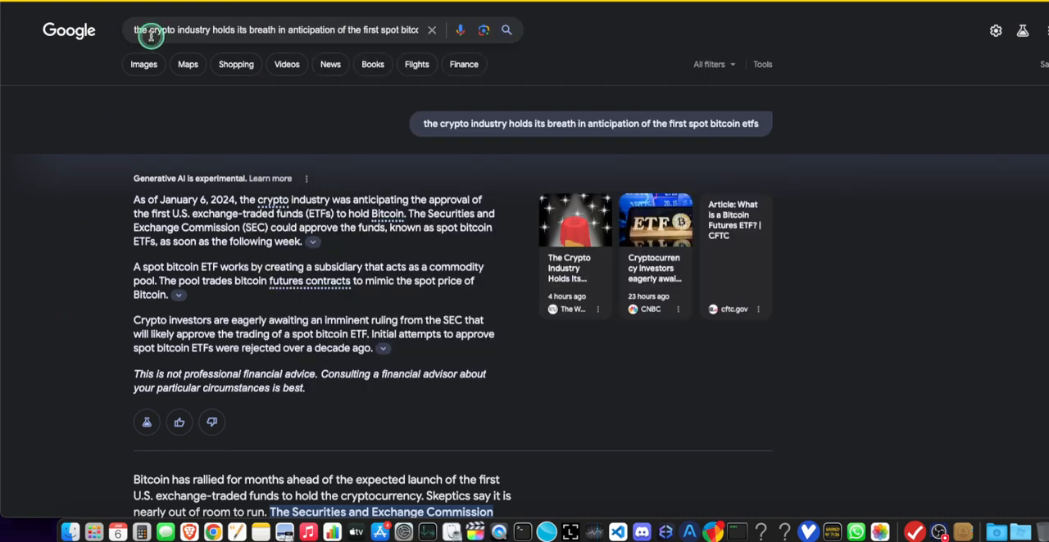
{"action": "mouse_move", "coordinate": [378, 30]}
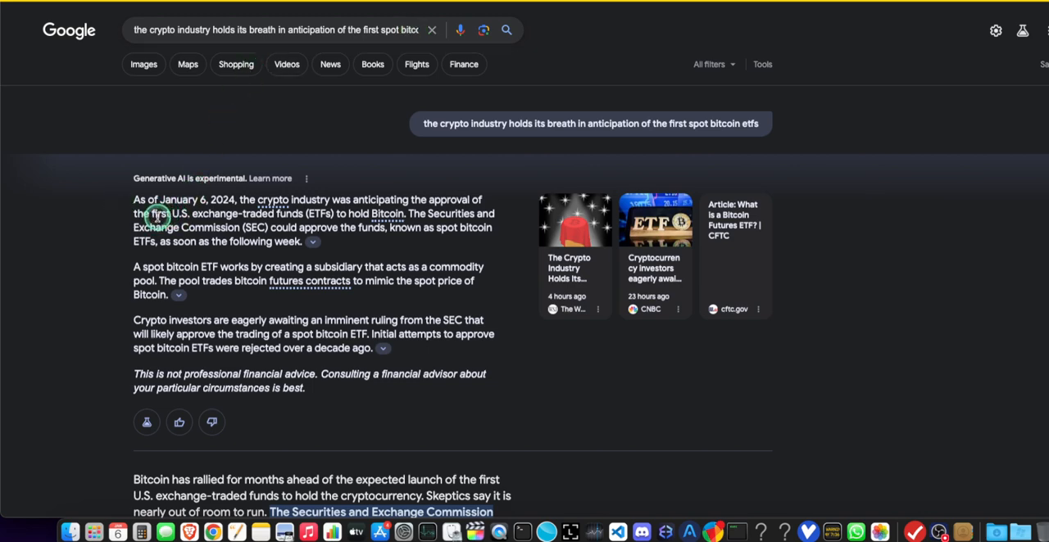
{"action": "mouse_move", "coordinate": [186, 277]}
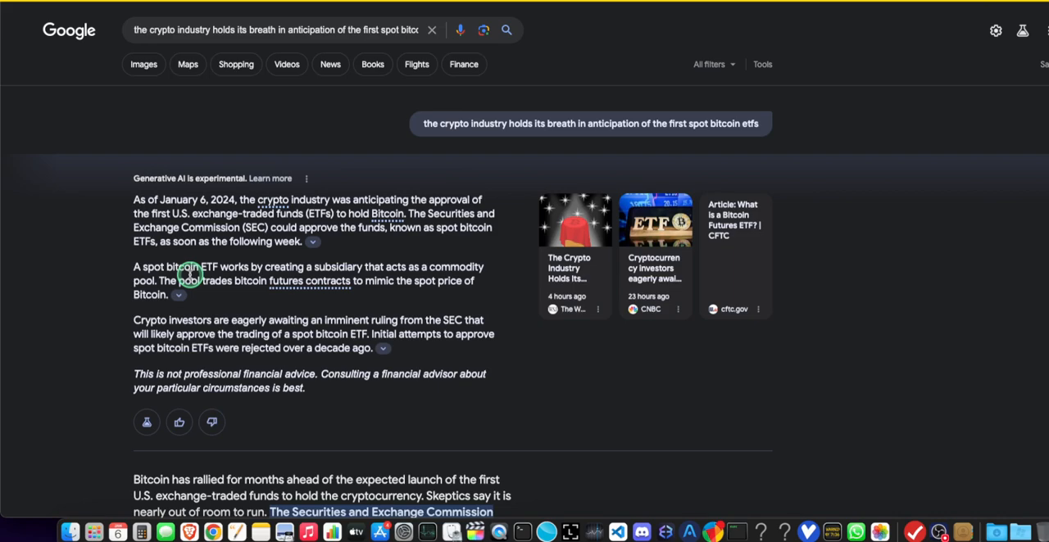
{"action": "scroll", "scroll_direction": "down", "scroll_amount": 3}
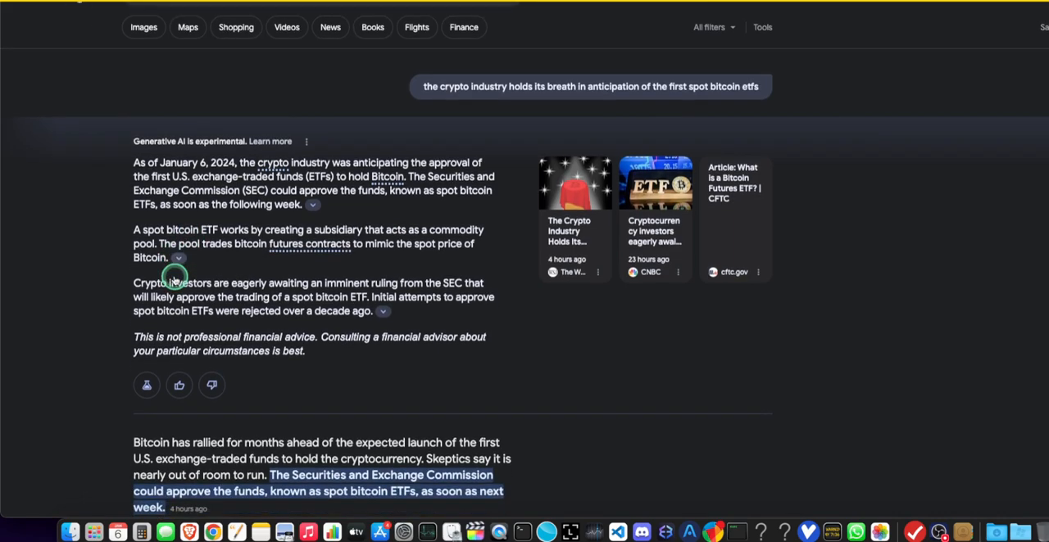
{"action": "scroll", "scroll_direction": "down", "scroll_amount": 3}
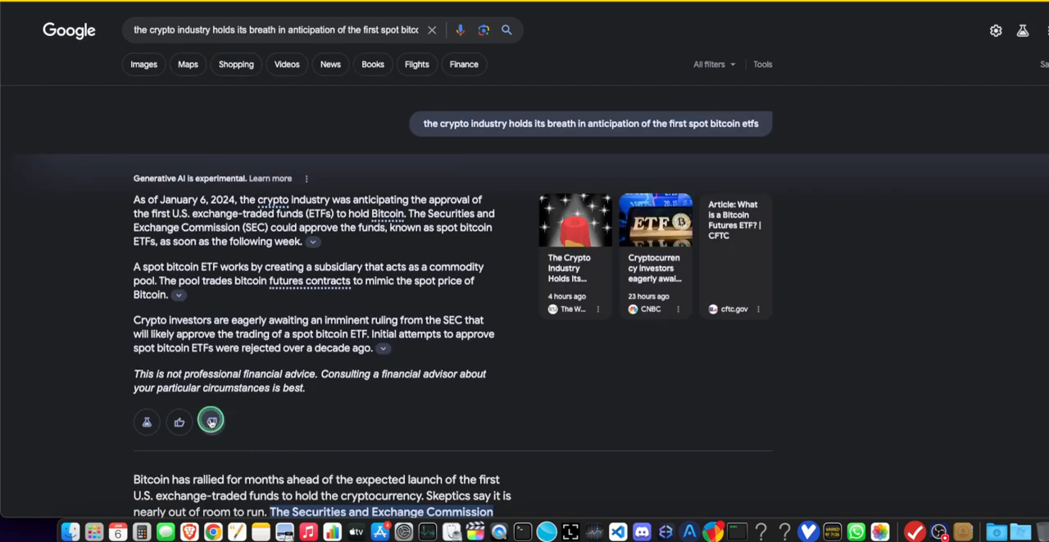
{"action": "left_click", "coordinate": [211, 422]}
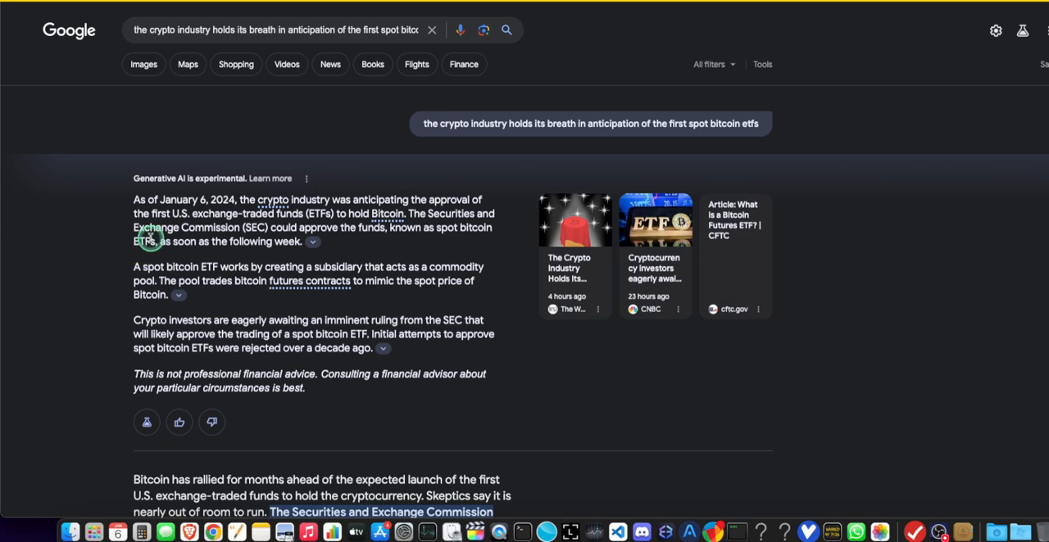
{"action": "mouse_move", "coordinate": [119, 264]}
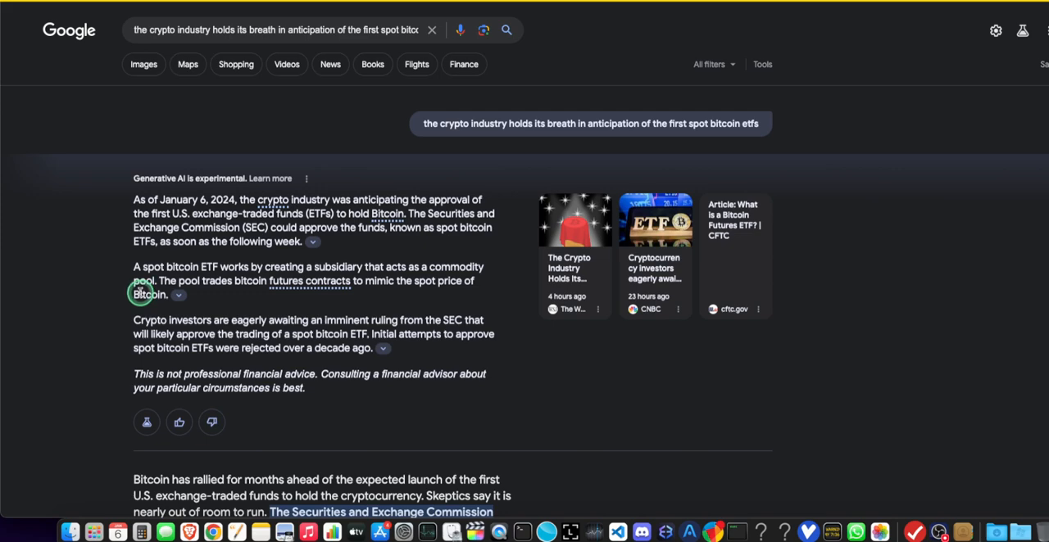
Scroll the Google results down to the Wall Street Journal snippet below the AI overview.
{"action": "scroll", "scroll_direction": "down", "scroll_amount": 3}
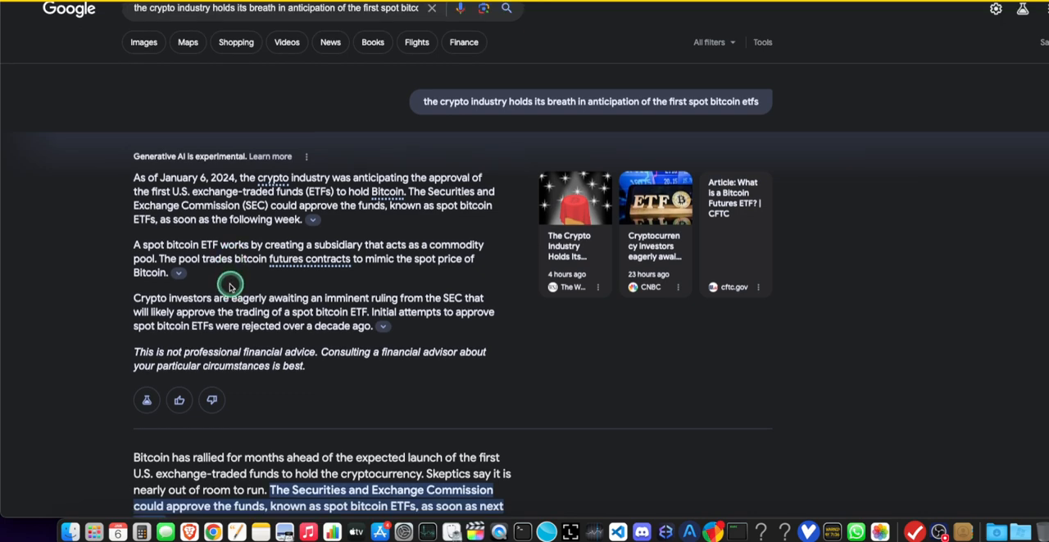
{"action": "scroll", "scroll_direction": "down", "scroll_amount": 3}
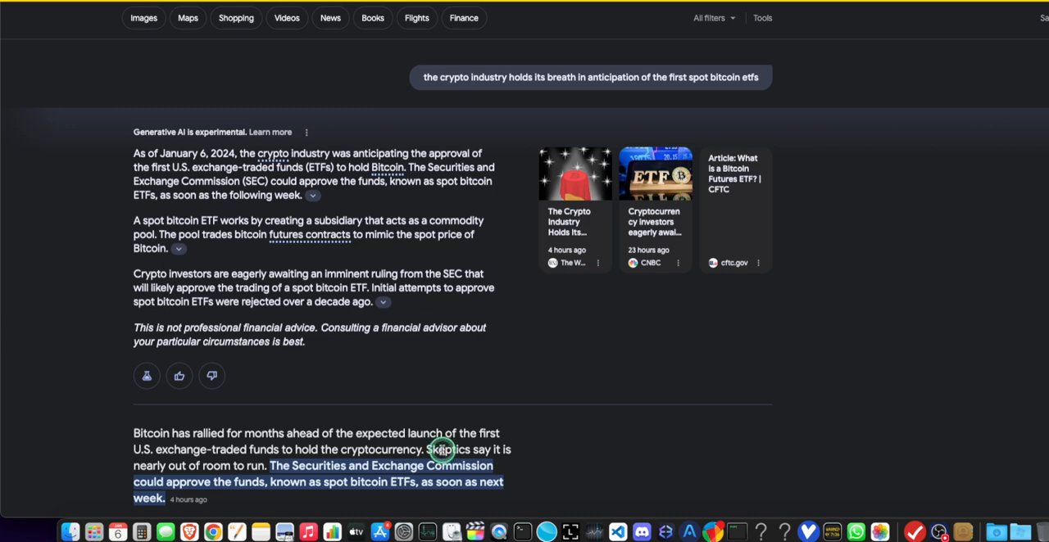
{"action": "mouse_move", "coordinate": [312, 422]}
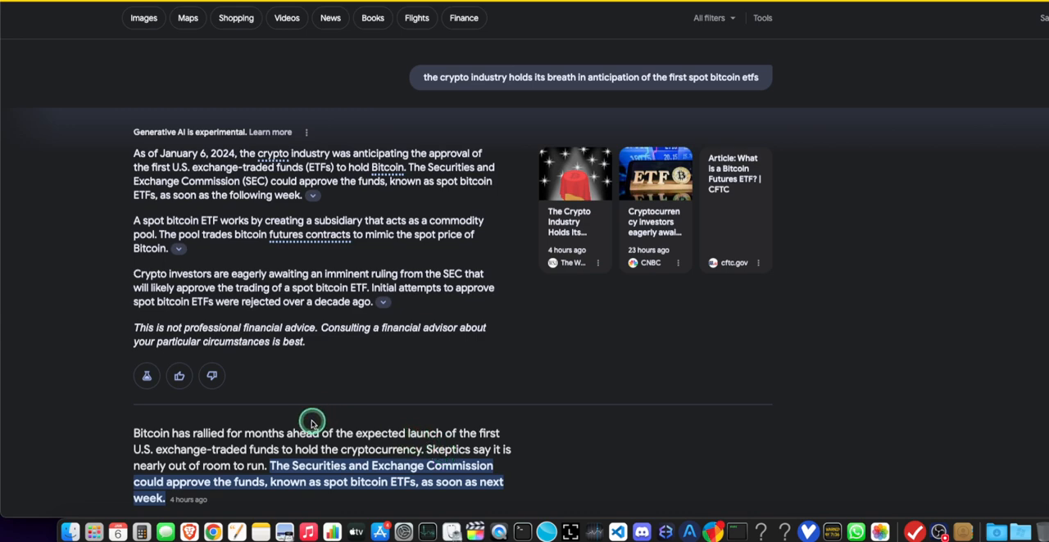
{"action": "scroll", "scroll_direction": "down", "scroll_amount": 3}
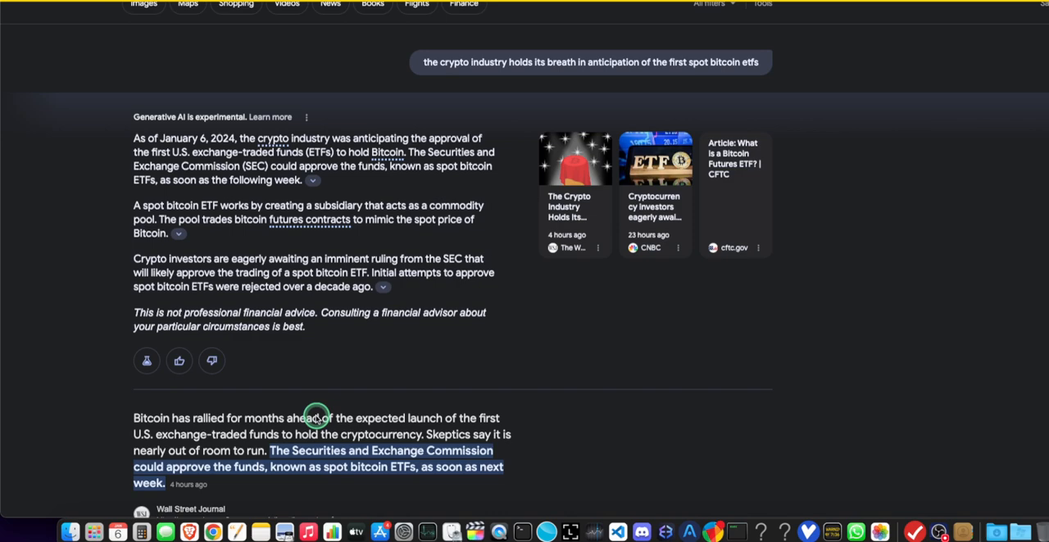
{"action": "scroll", "scroll_direction": "down", "scroll_amount": 3}
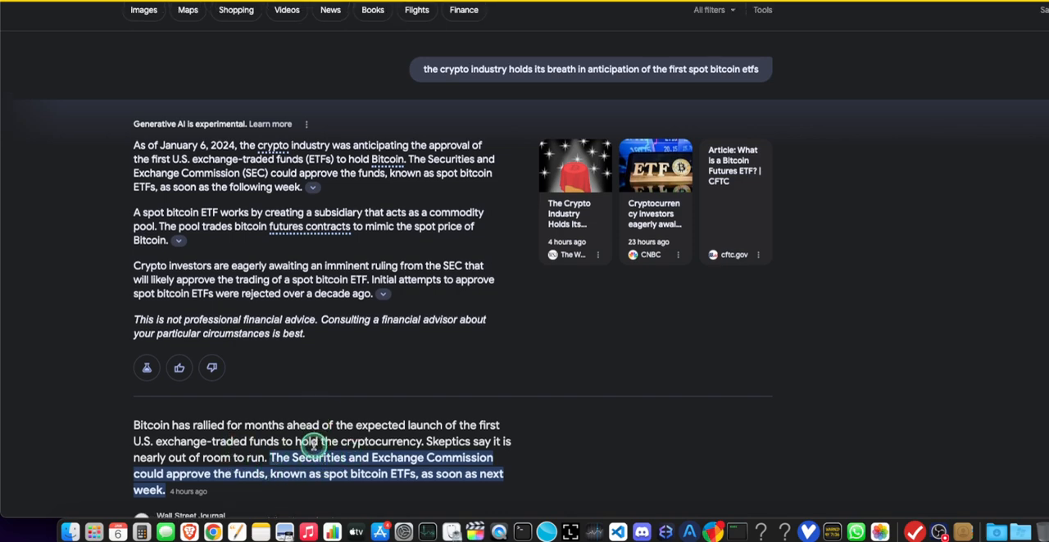
{"action": "mouse_move", "coordinate": [127, 330]}
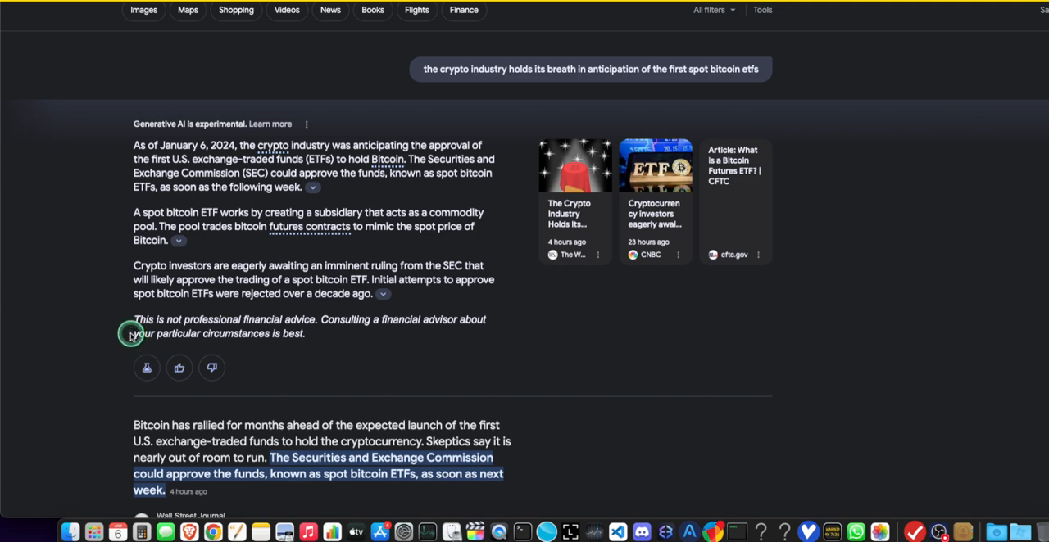
{"action": "mouse_move", "coordinate": [133, 323]}
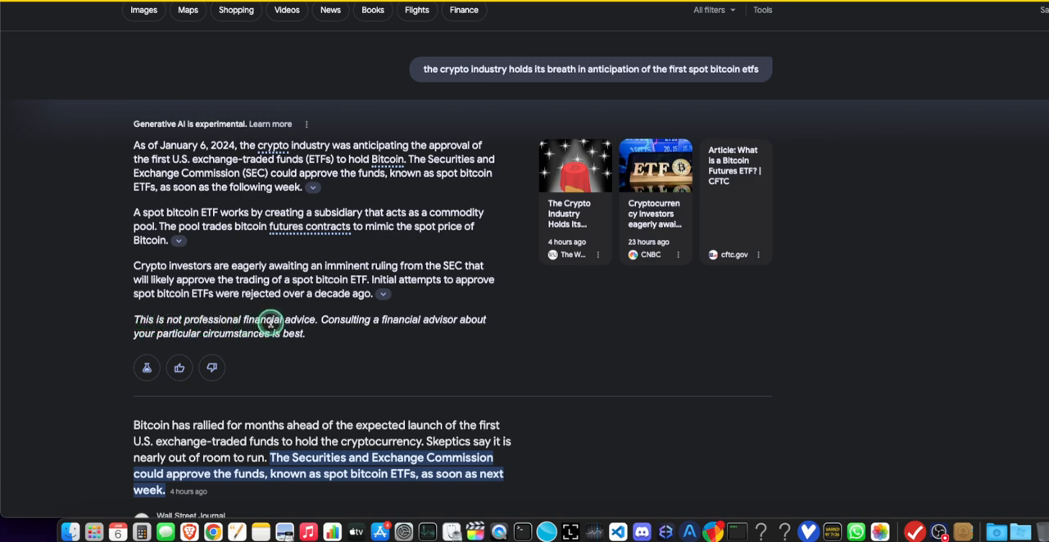
{"action": "mouse_move", "coordinate": [332, 327]}
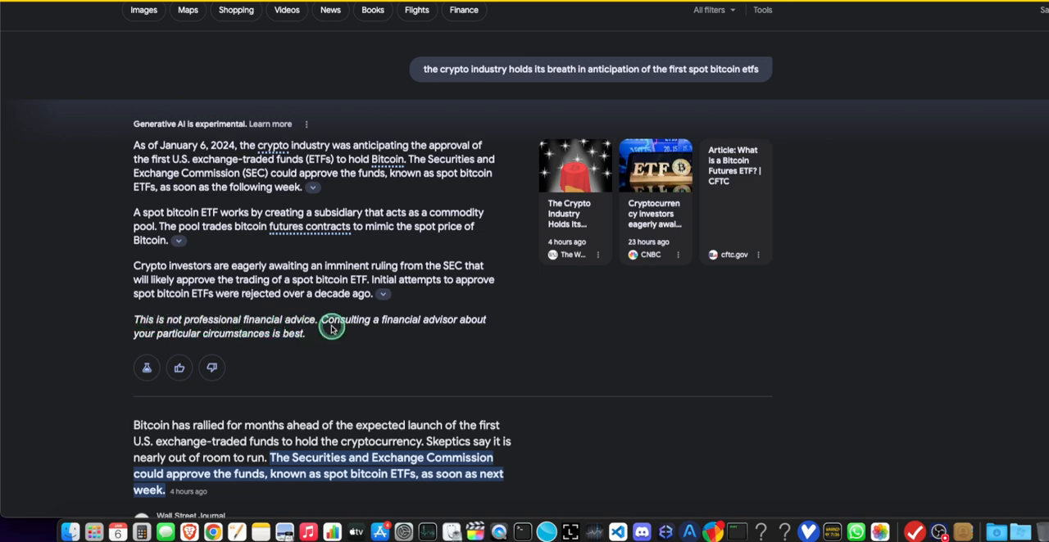
{"action": "mouse_move", "coordinate": [317, 322]}
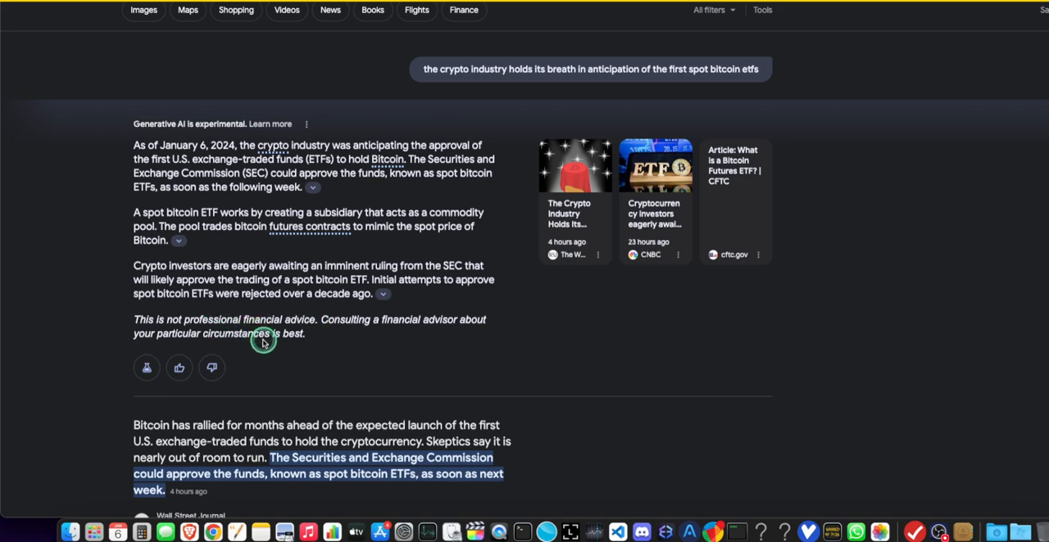
{"action": "mouse_move", "coordinate": [258, 338]}
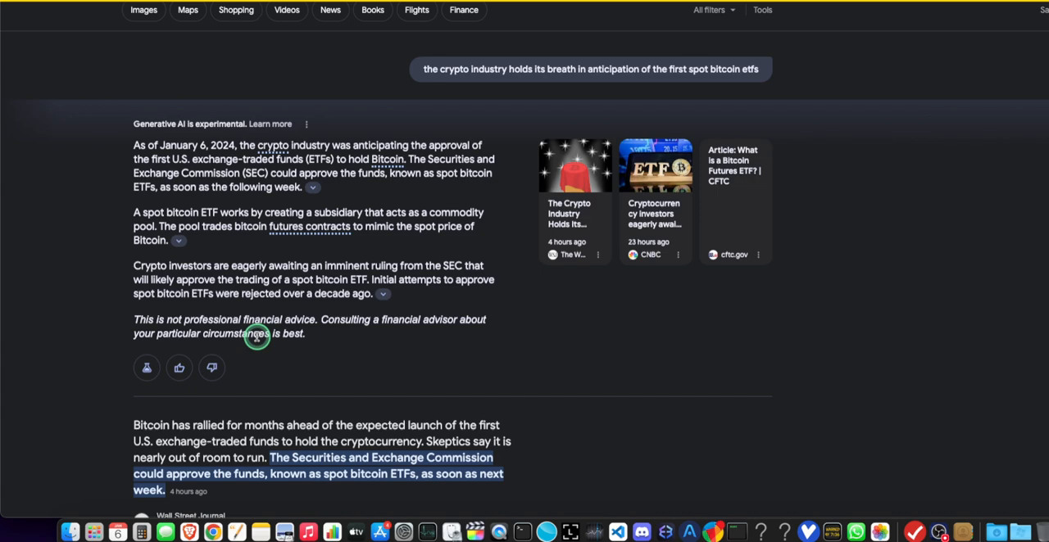
{"action": "mouse_move", "coordinate": [271, 333]}
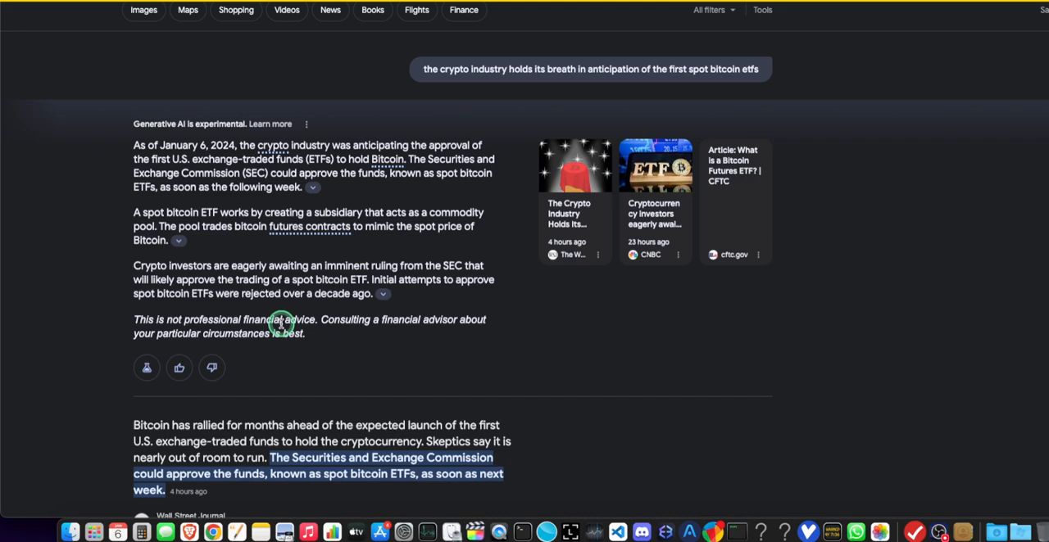
{"action": "mouse_move", "coordinate": [275, 332]}
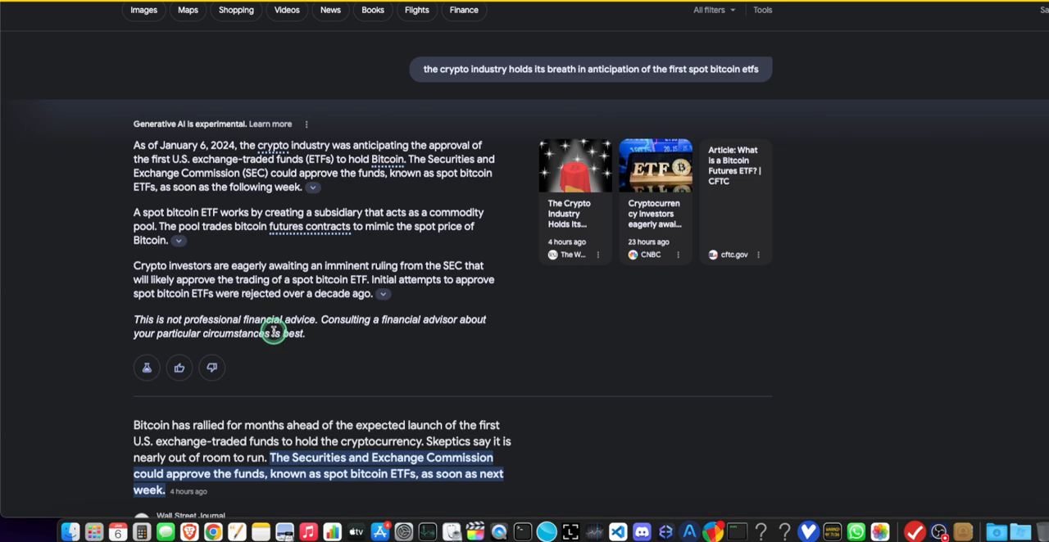
{"action": "mouse_move", "coordinate": [356, 335]}
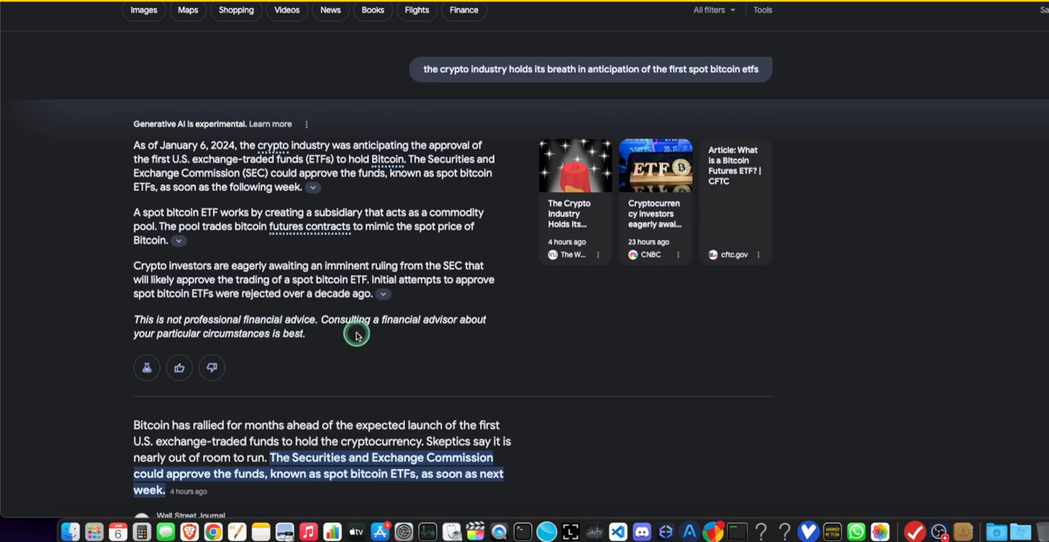
{"action": "mouse_move", "coordinate": [322, 333]}
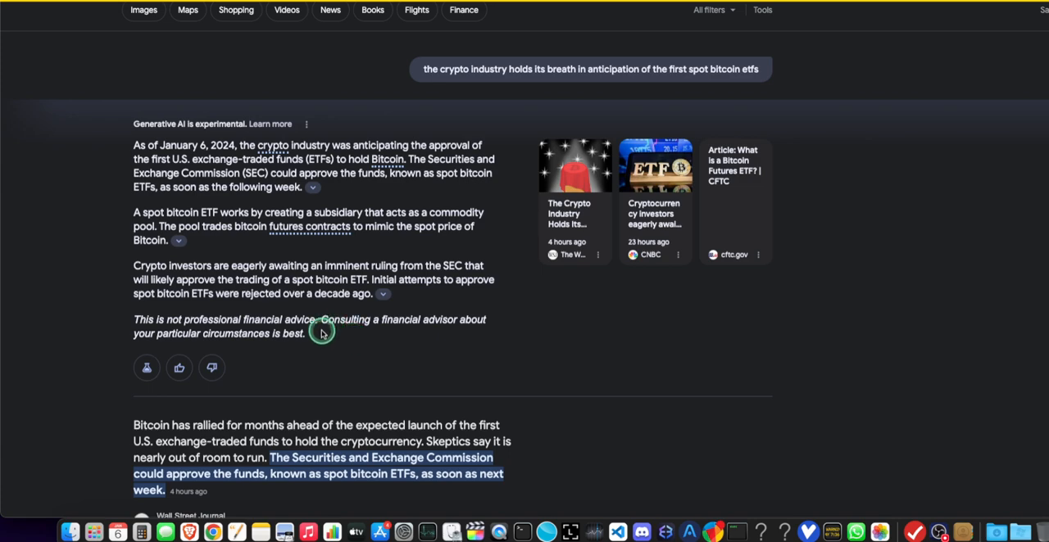
{"action": "mouse_move", "coordinate": [607, 532]}
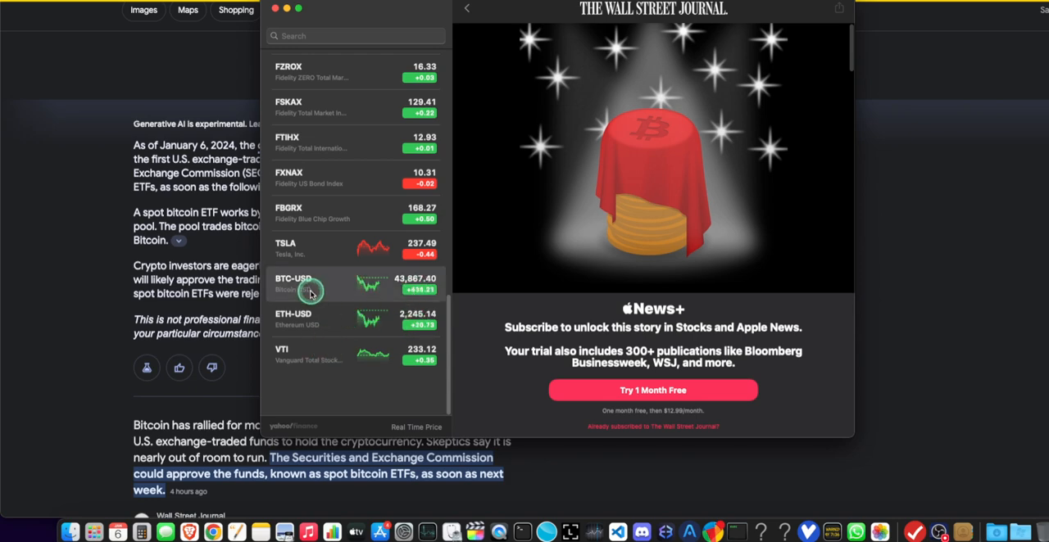
View BTC-USD's one-year chart, then highlight the AI overview's not-financial-advice disclaimer.
{"action": "left_click", "coordinate": [310, 283]}
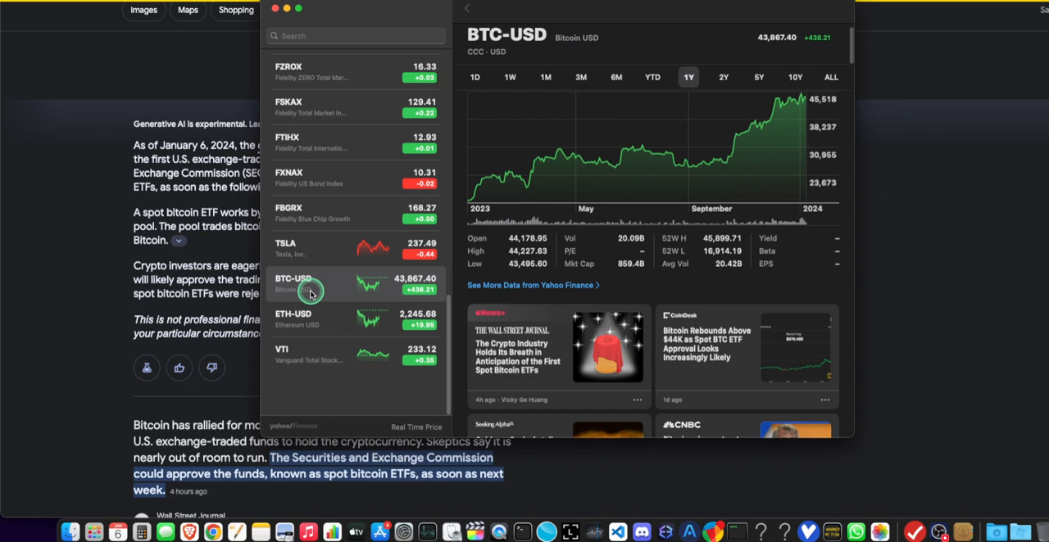
{"action": "mouse_move", "coordinate": [293, 273]}
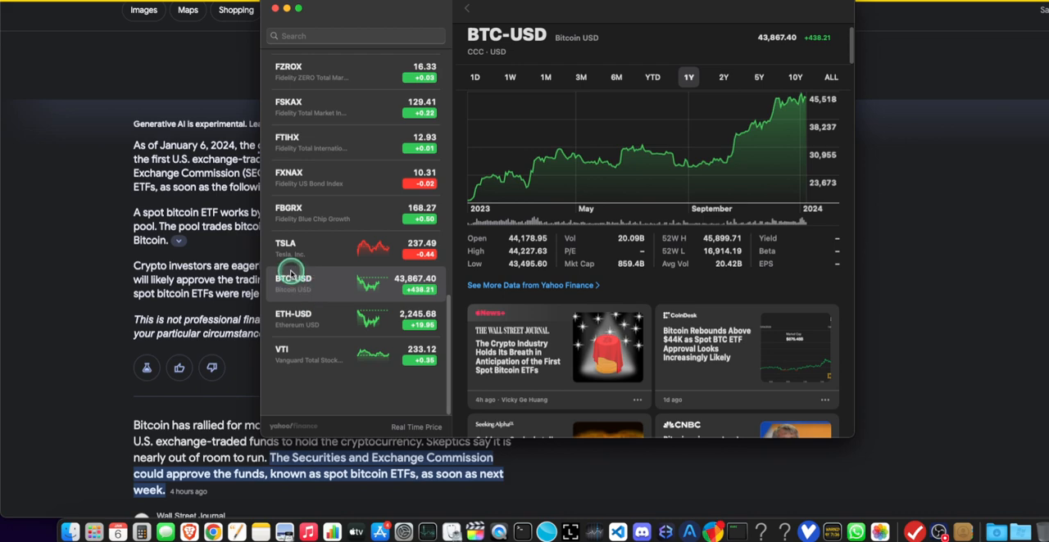
{"action": "mouse_move", "coordinate": [320, 269]}
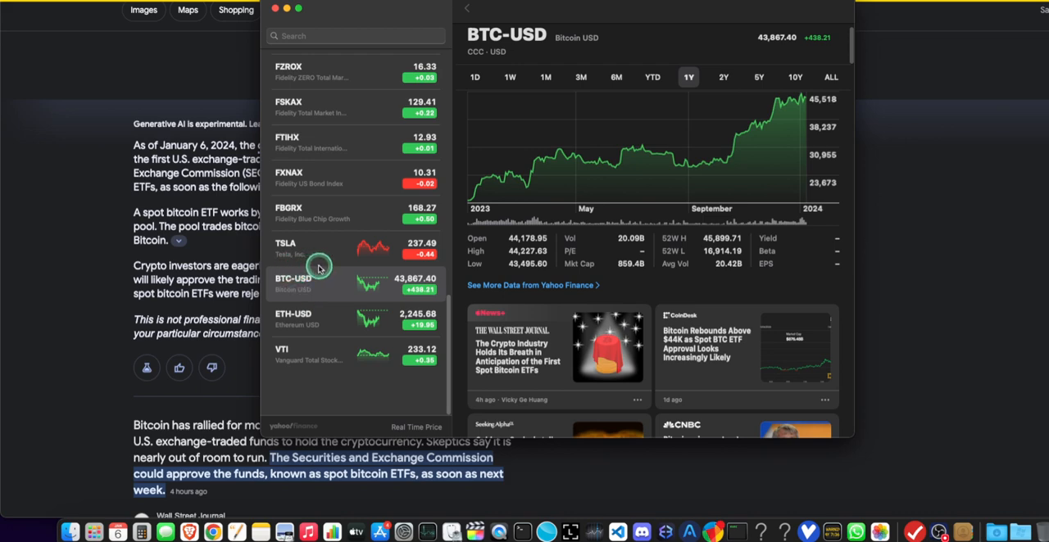
{"action": "mouse_move", "coordinate": [330, 291]}
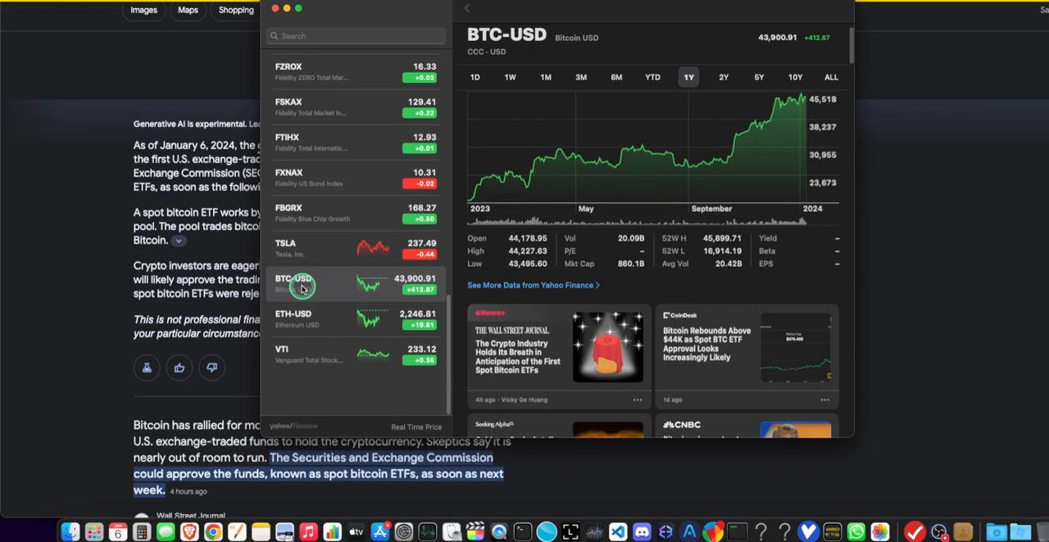
{"action": "mouse_move", "coordinate": [192, 328]}
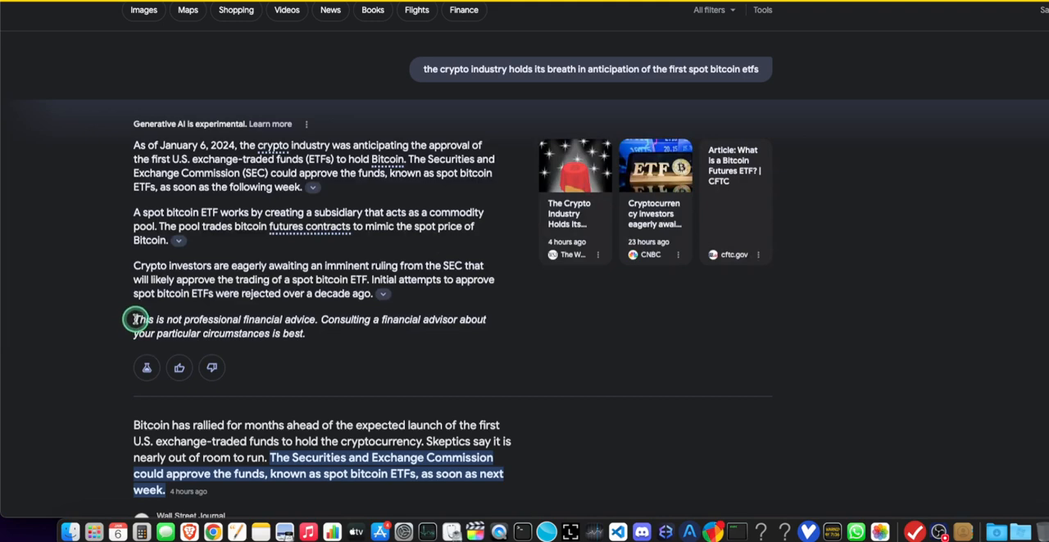
{"action": "left_click_drag", "start_coordinate": [134, 320], "coordinate": [306, 333]}
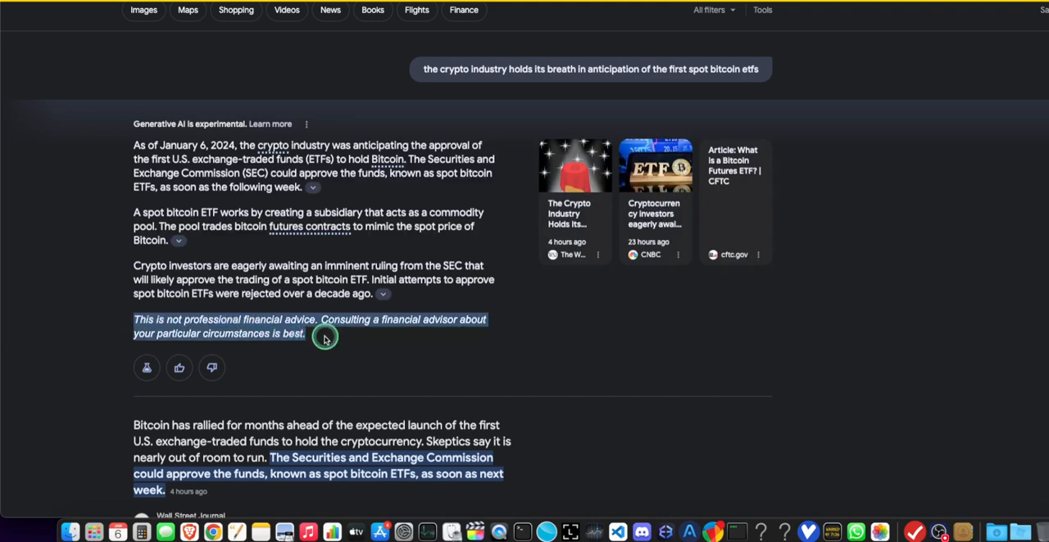
{"action": "mouse_move", "coordinate": [334, 342]}
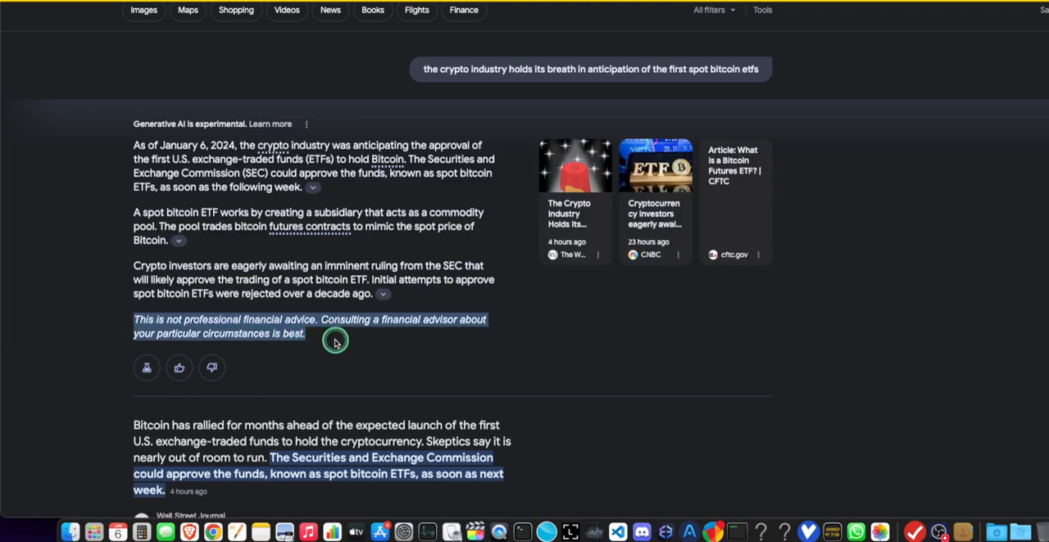